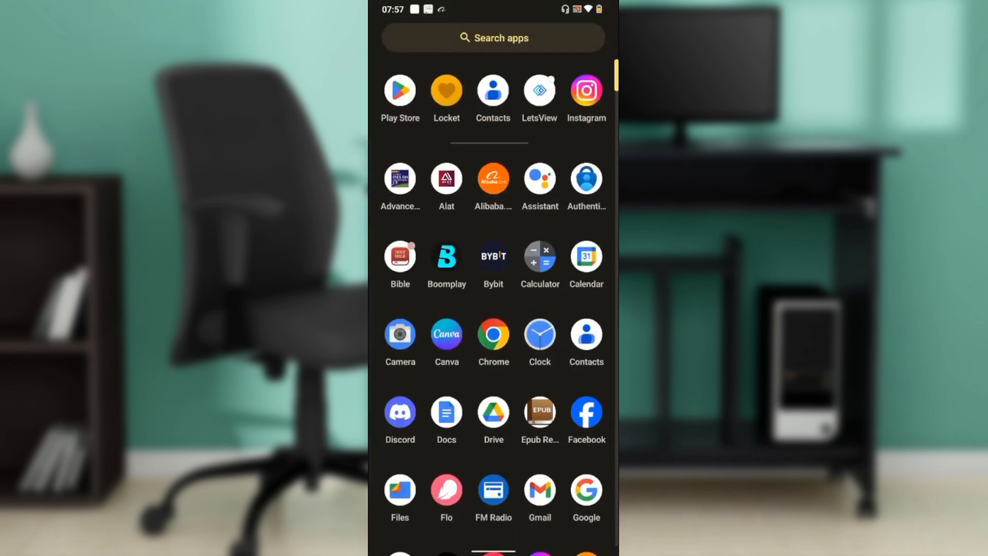
# - Scroll through the home screens and launch the device Settings app
pyautogui.scroll(3)
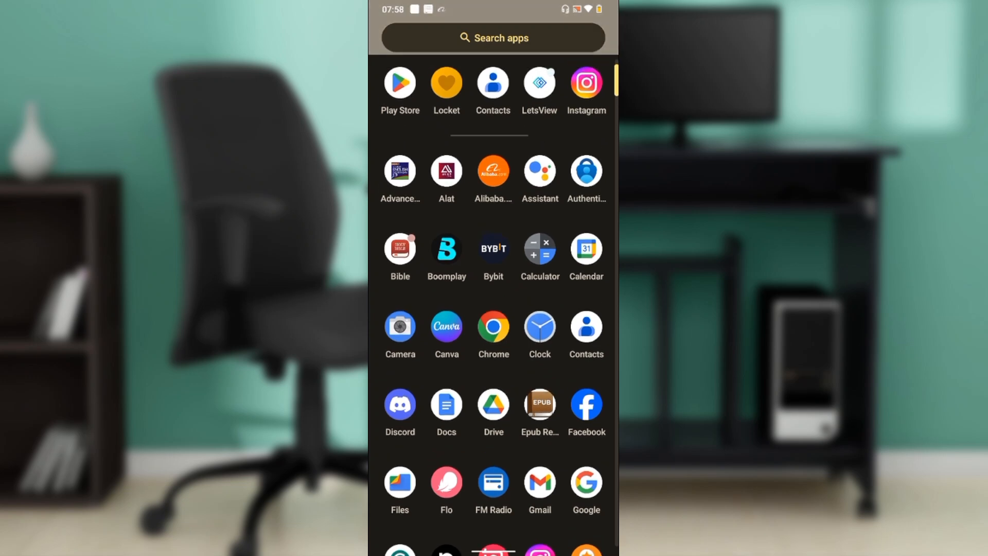
pyautogui.scroll(3)
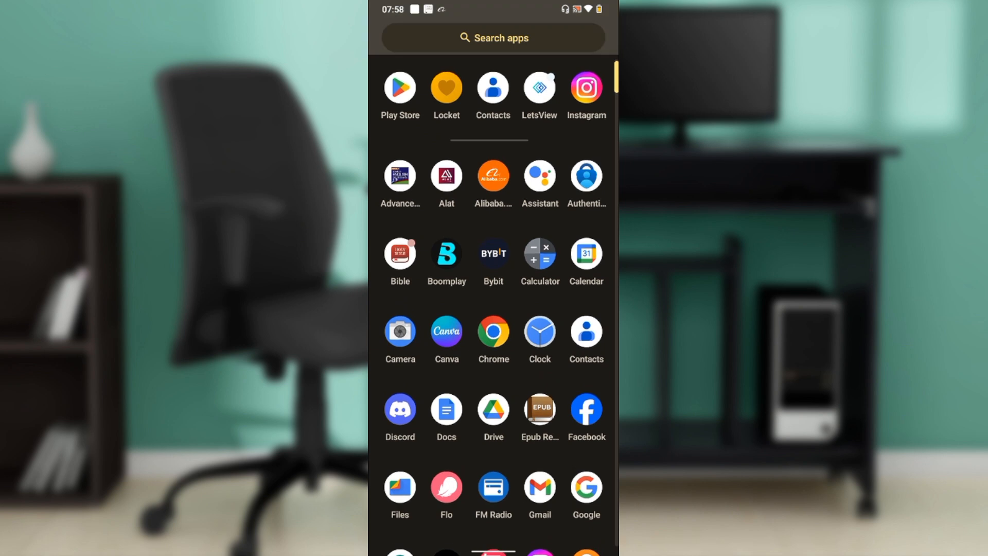
pyautogui.scroll(3)
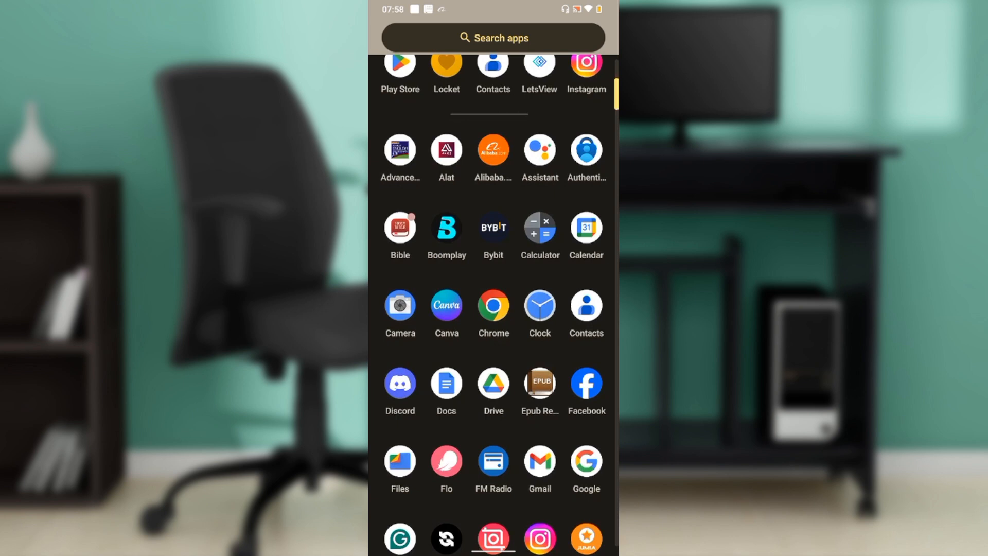
pyautogui.scroll(3)
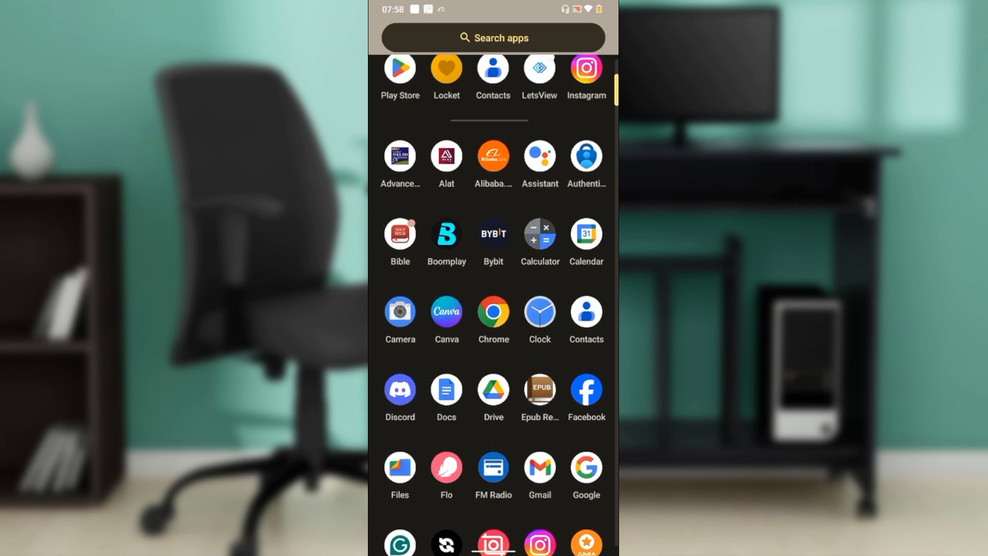
pyautogui.scroll(3)
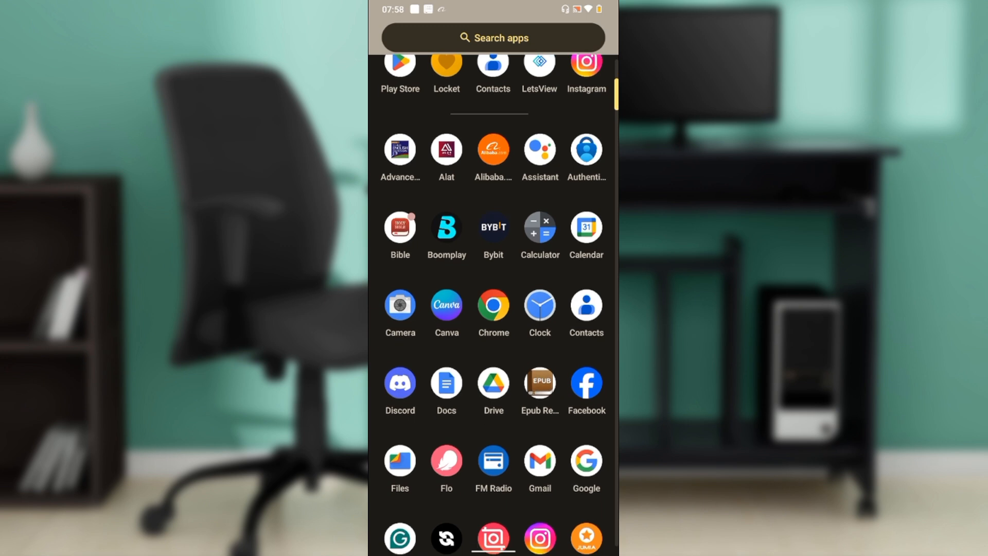
pyautogui.scroll(3)
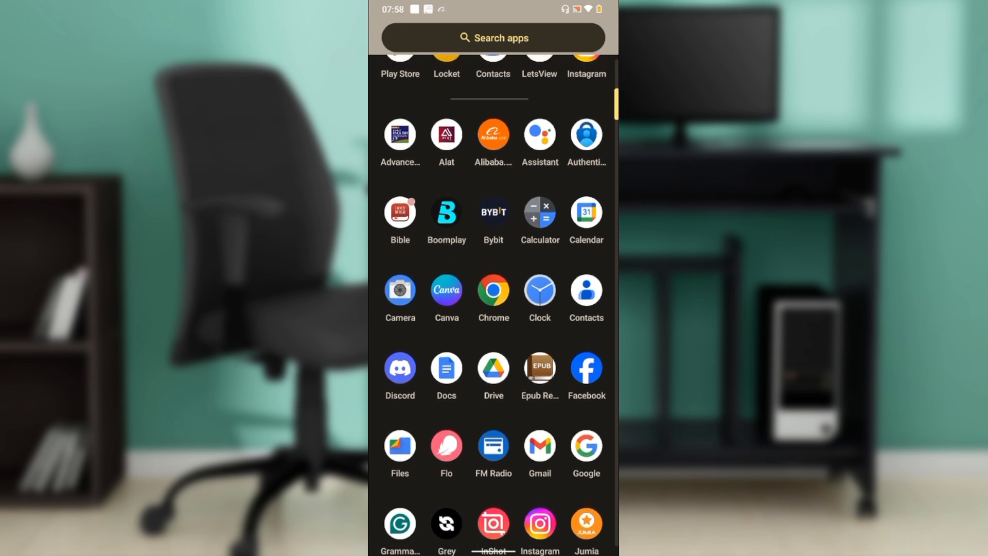
pyautogui.scroll(-3)
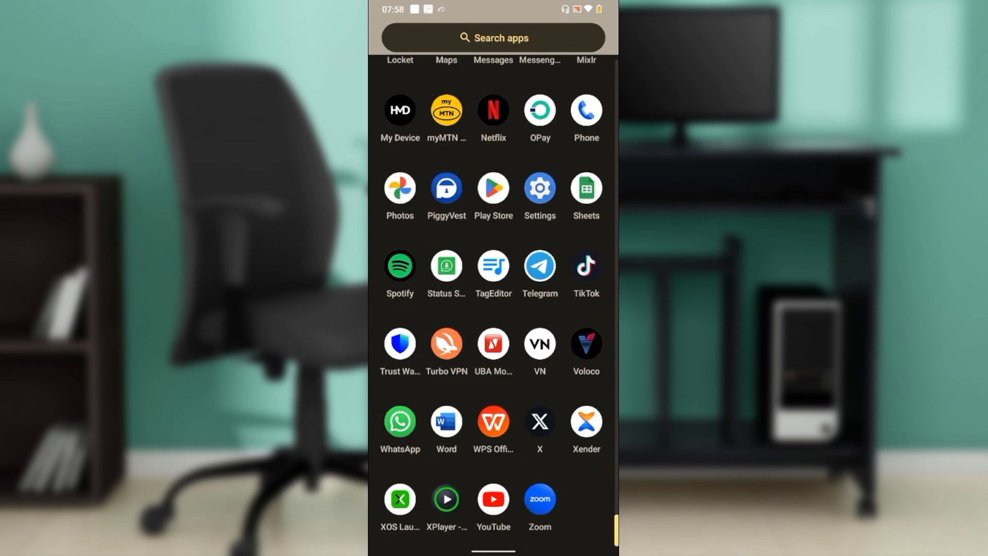
pyautogui.click(539, 187)
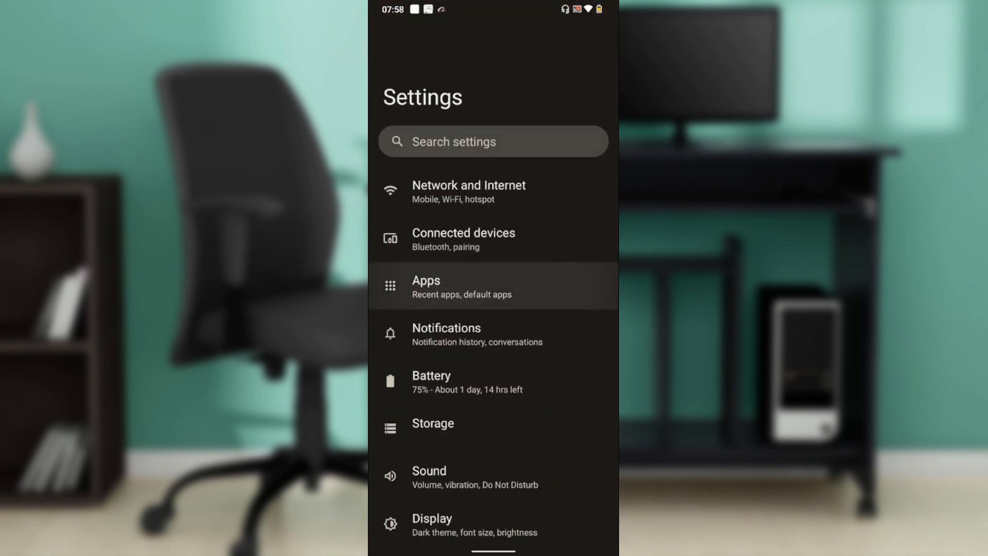
# - Go to Apps, show all installed apps and scroll the list toward Locket
pyautogui.click(493, 285)
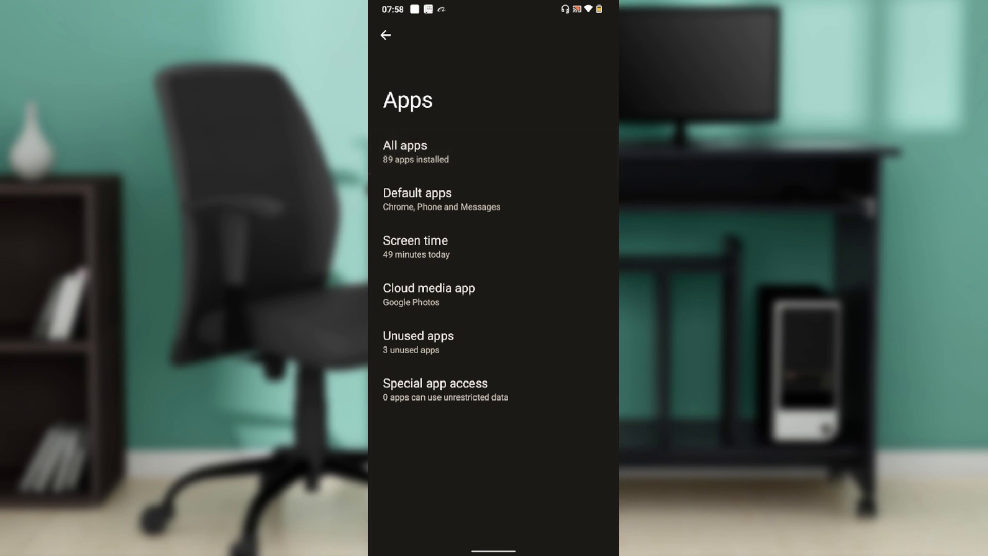
pyautogui.click(404, 151)
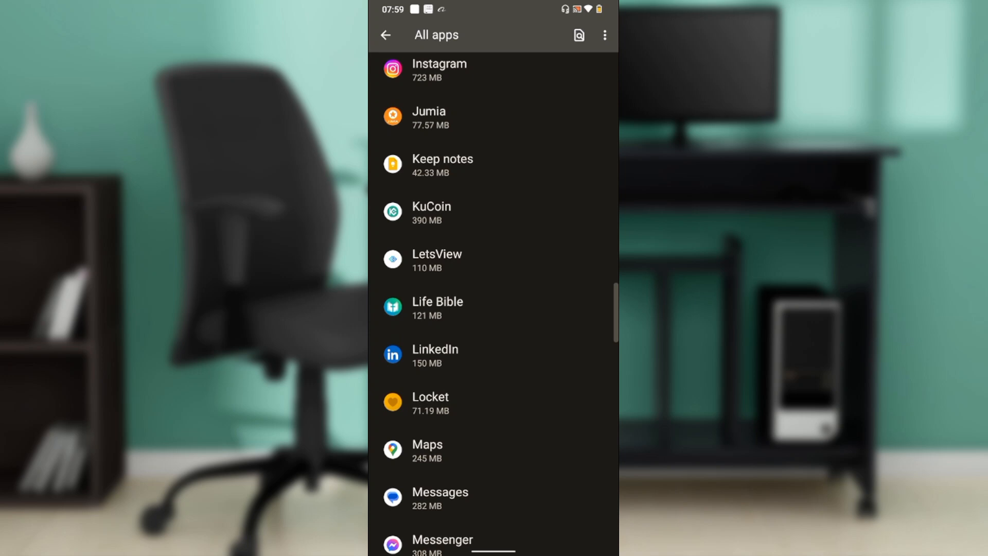
pyautogui.scroll(3)
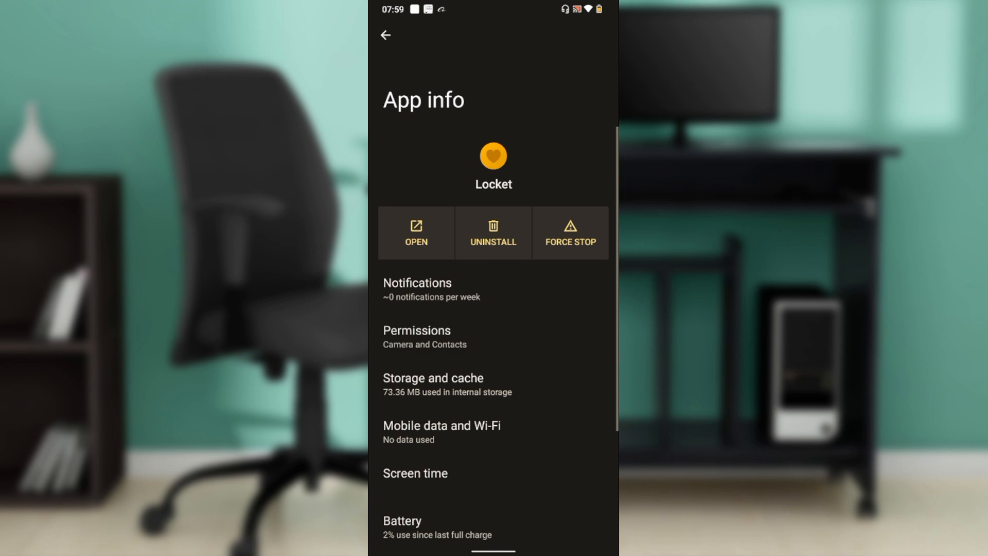
# - Clear Locket's cached data from Storage and cache so Cache reads 0 B
pyautogui.click(433, 384)
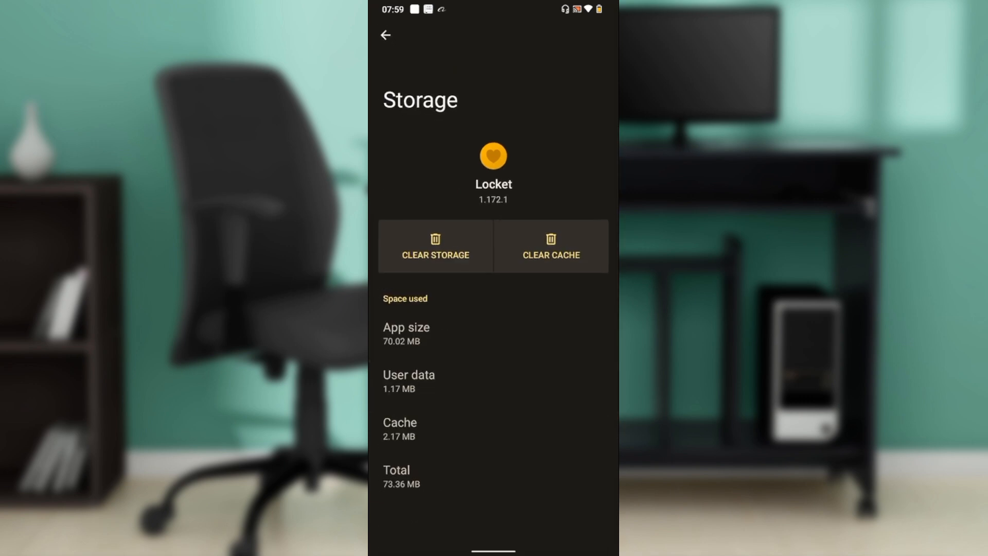
pyautogui.click(549, 246)
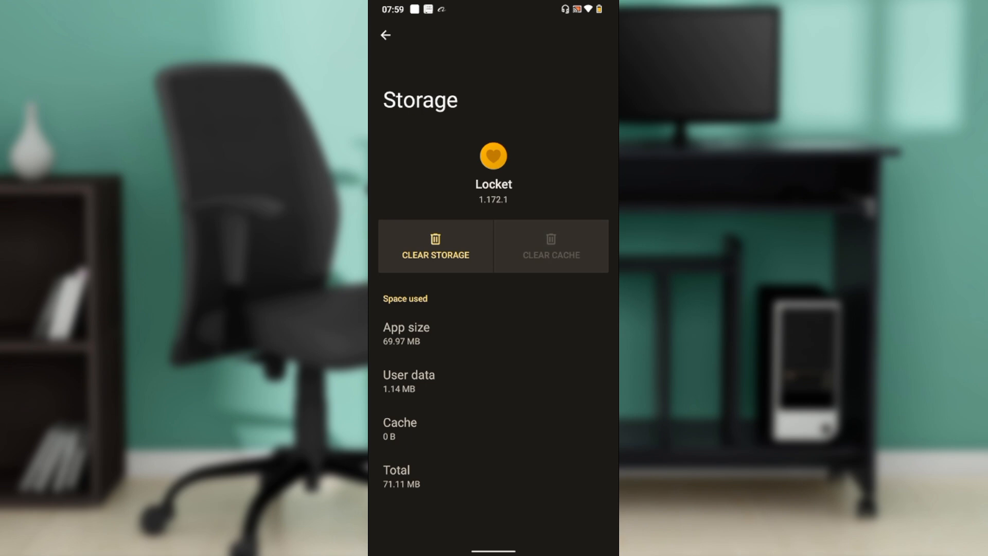
pyautogui.click(385, 35)
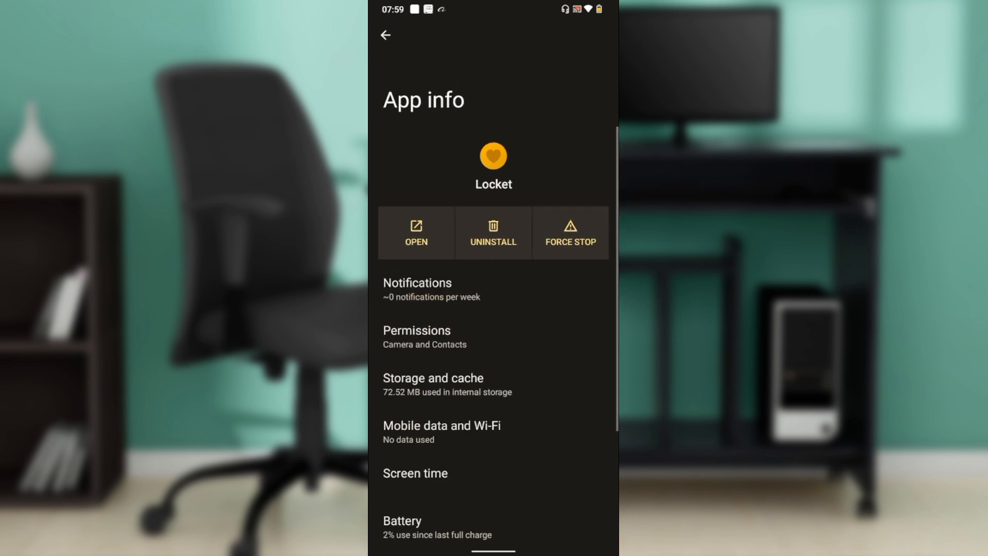
# - Navigate back through the app screens to the main Settings list
pyautogui.click(385, 35)
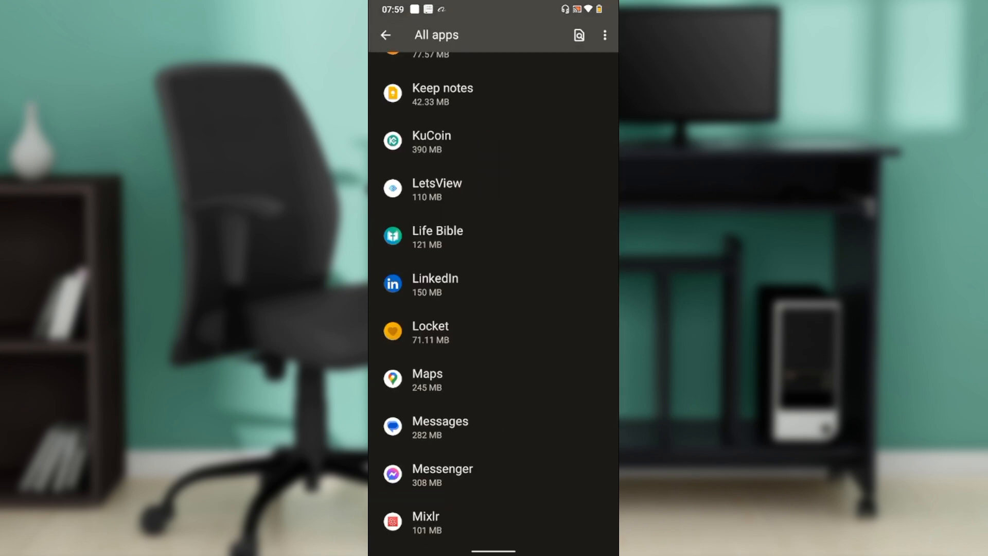
pyautogui.click(386, 35)
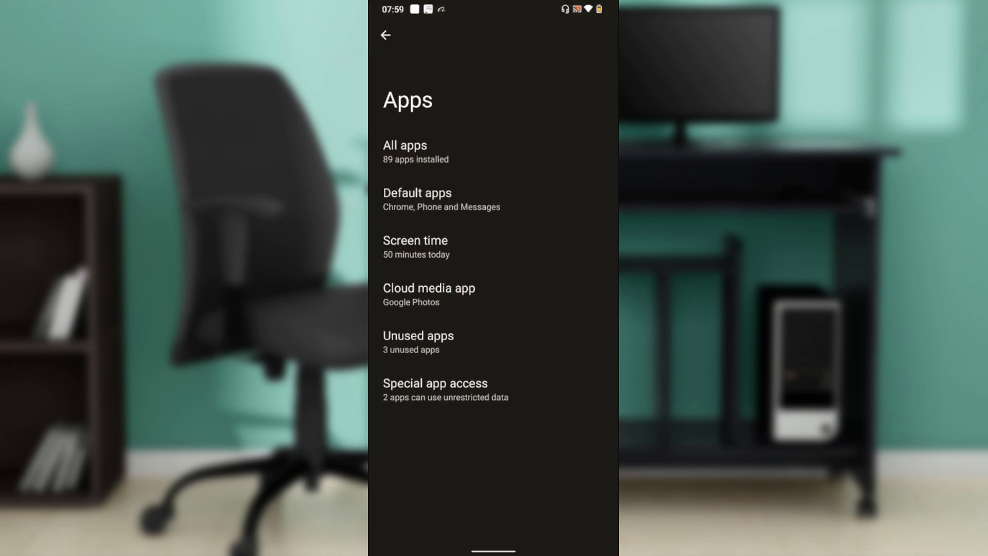
pyautogui.click(385, 35)
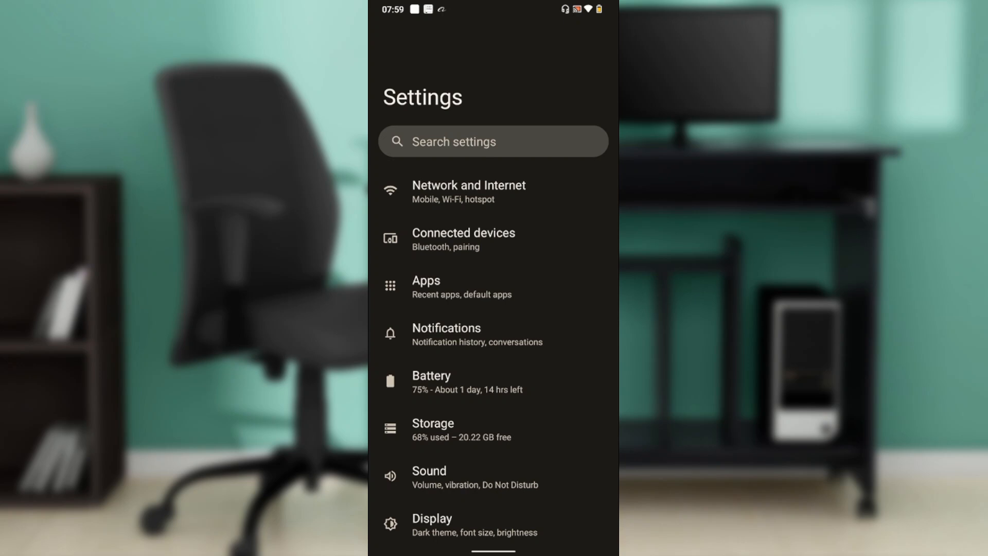